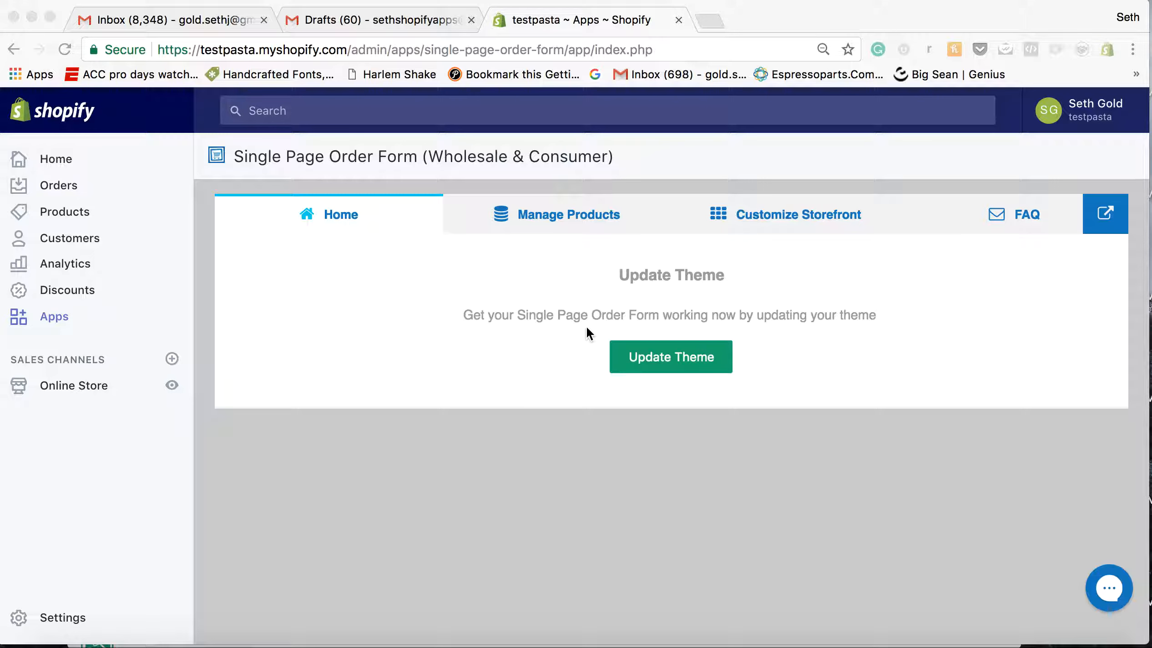
Update the theme so the order form goes live at testpasta.myshopify.com/apps/shop
left_click(669, 356)
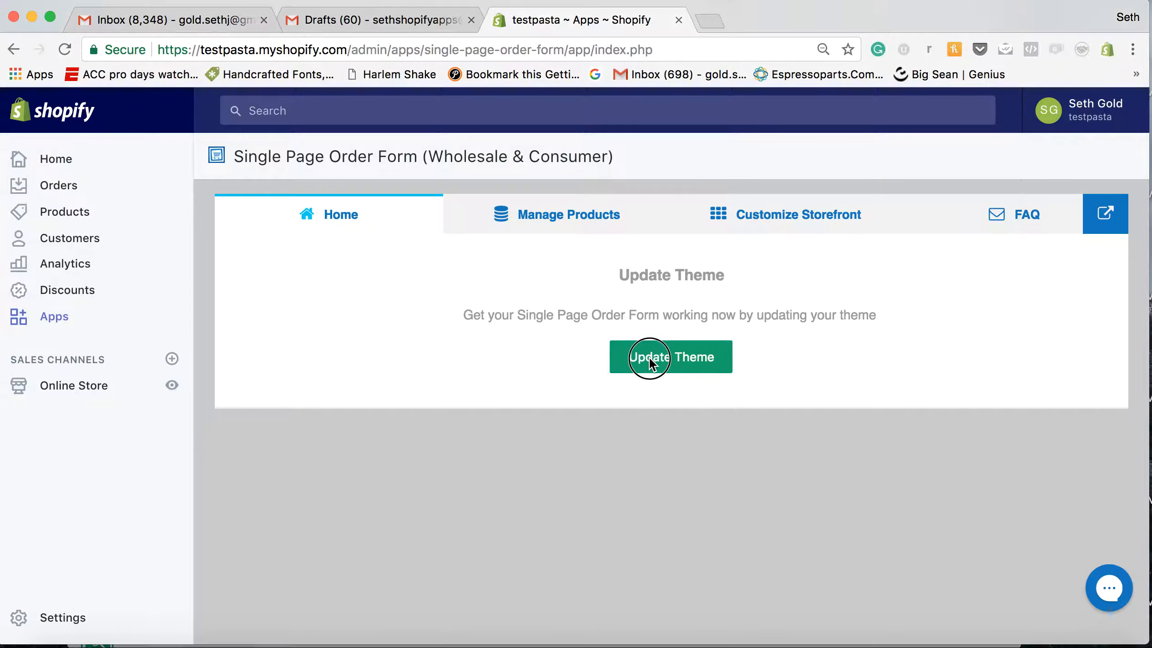
left_click(670, 357)
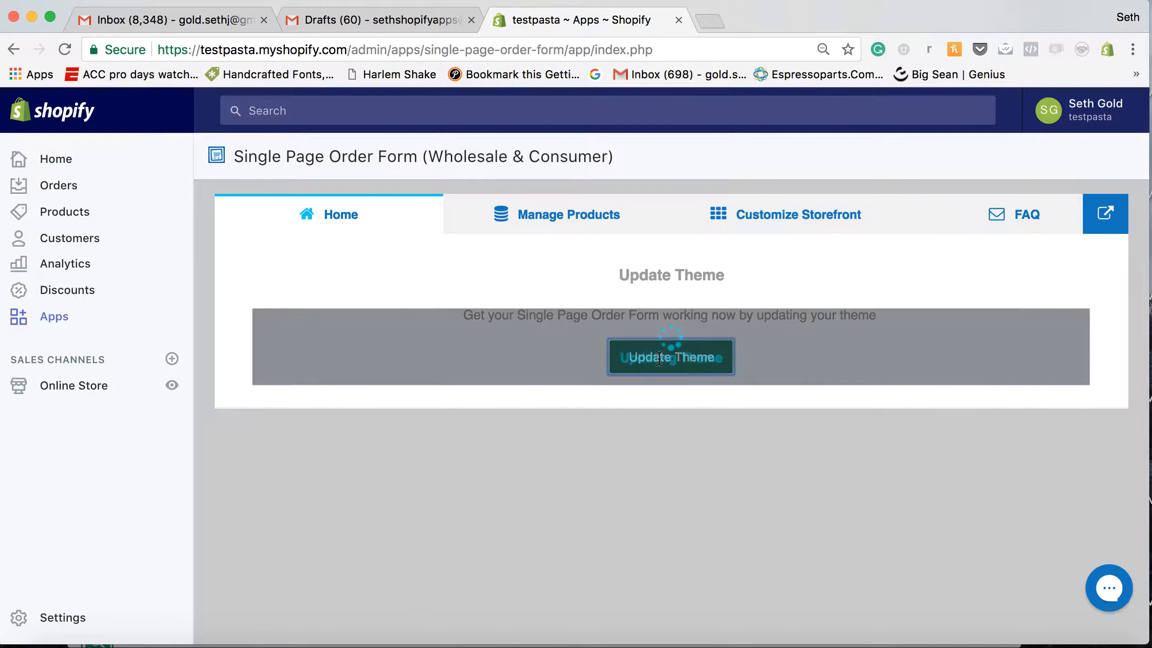
left_click(669, 357)
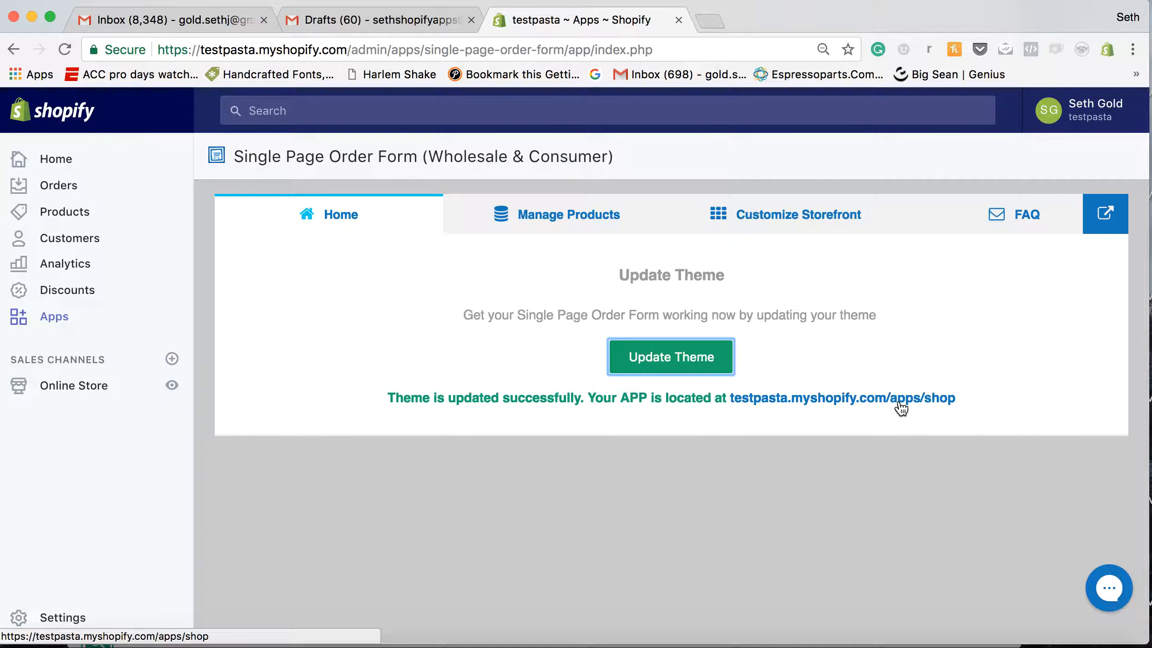
Visit the live apps/shop order form and review the product list with prices and cart buttons
left_click(840, 397)
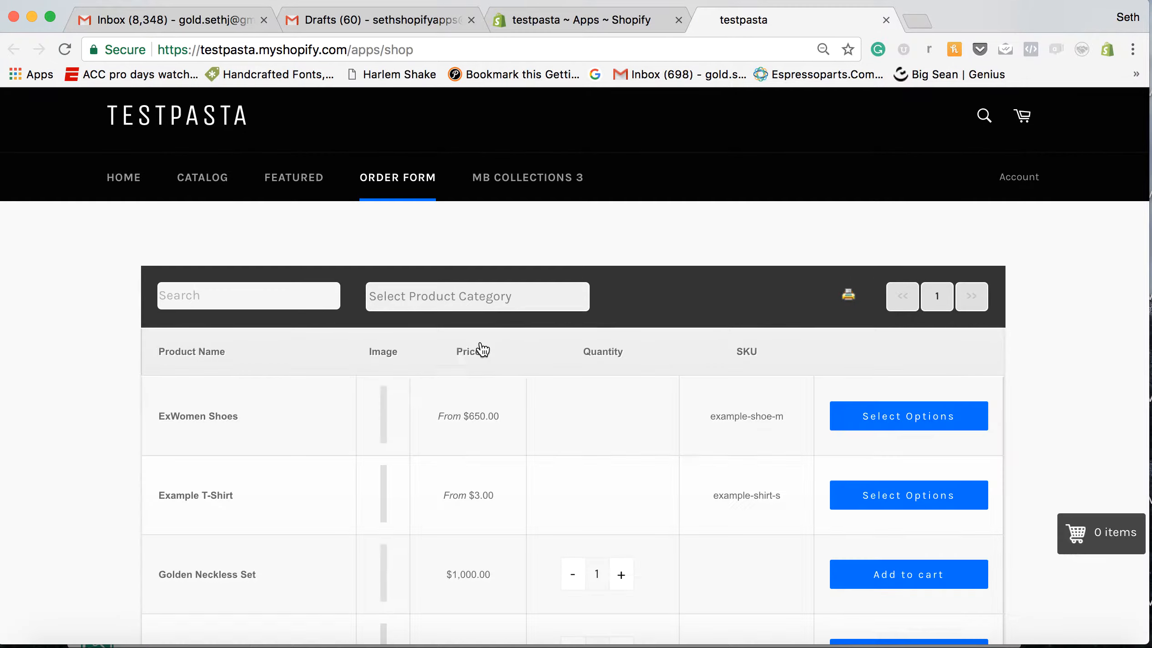
scroll("down", 3)
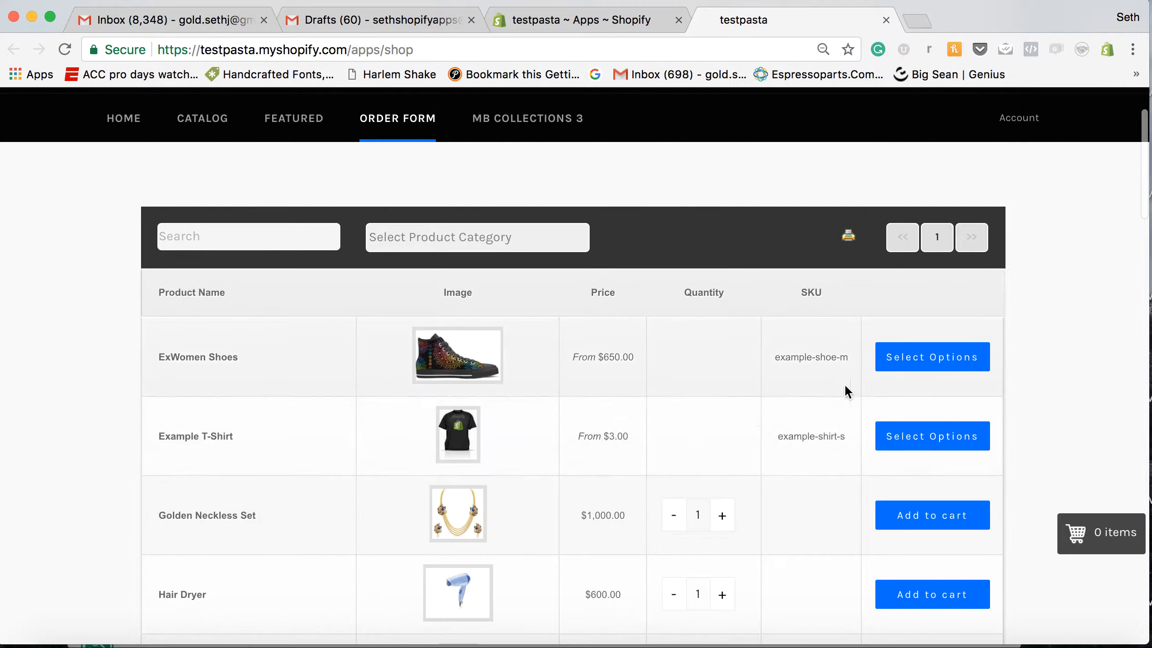
mouse_move(690, 214)
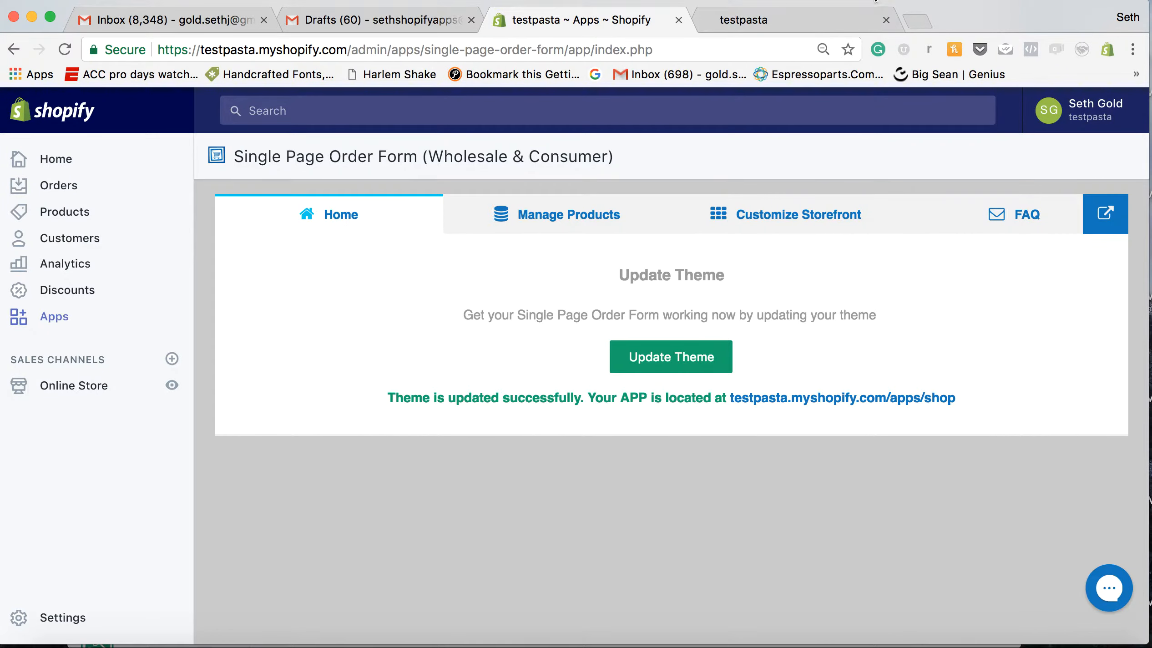
mouse_move(1108, 587)
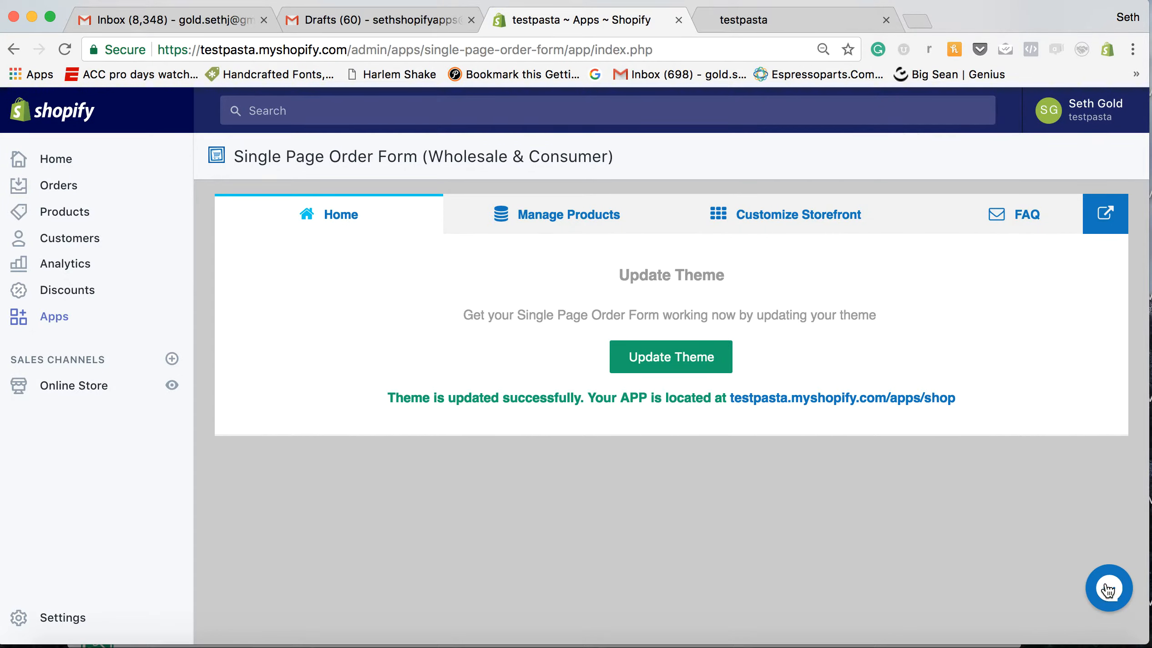